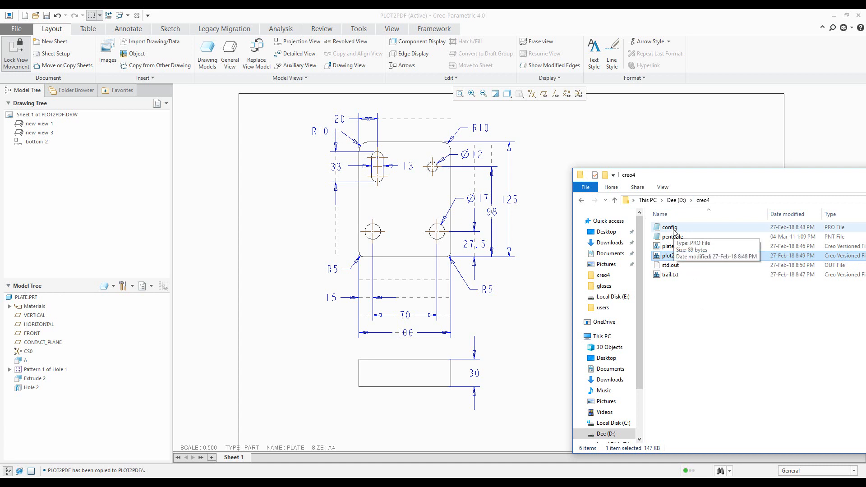
Open config.pro from D:\creo4 in Notepad.
{"action": "double_click", "coordinate": [669, 227]}
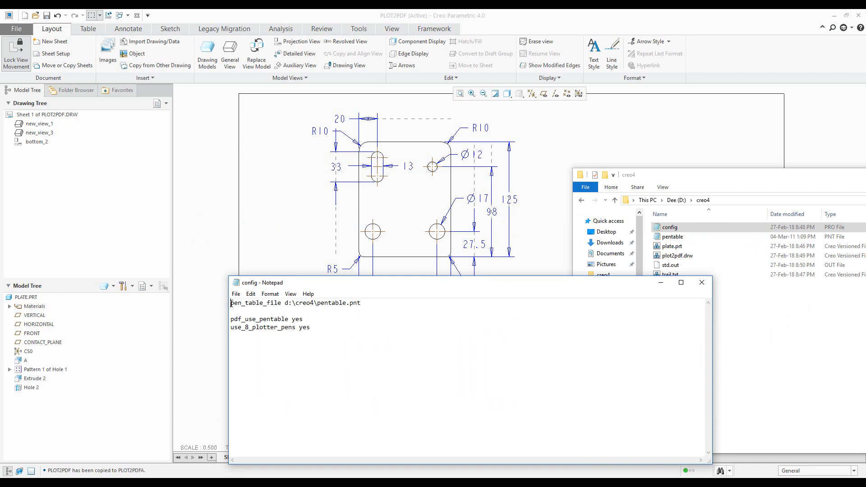
Highlight the pen_table_file setting, the pentable.pnt name and use_8_plotter_pens in config.pro.
{"action": "double_click", "coordinate": [253, 302]}
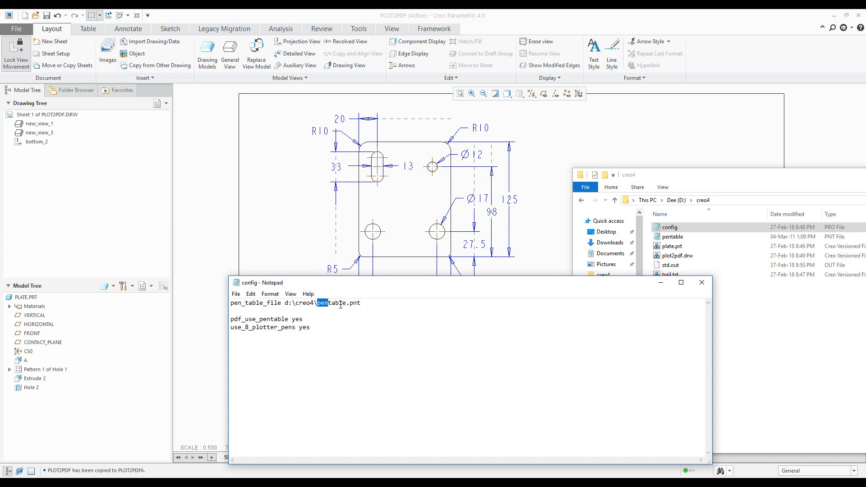
{"action": "double_click", "coordinate": [339, 303]}
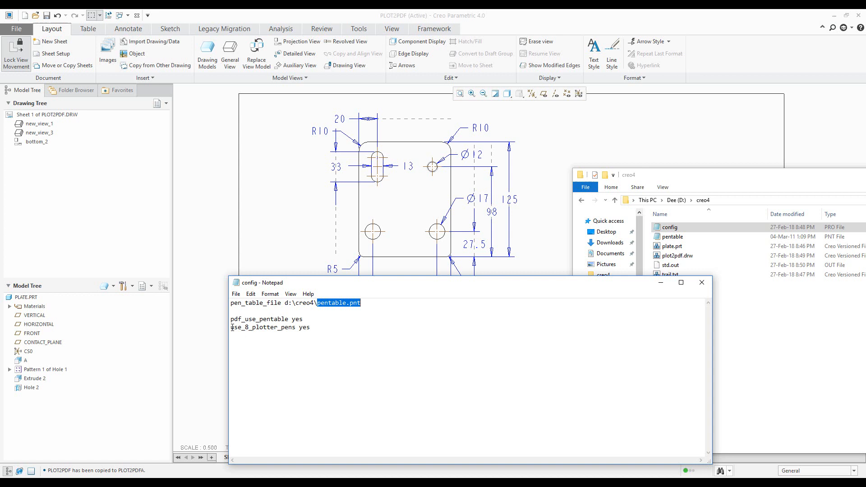
{"action": "double_click", "coordinate": [236, 327]}
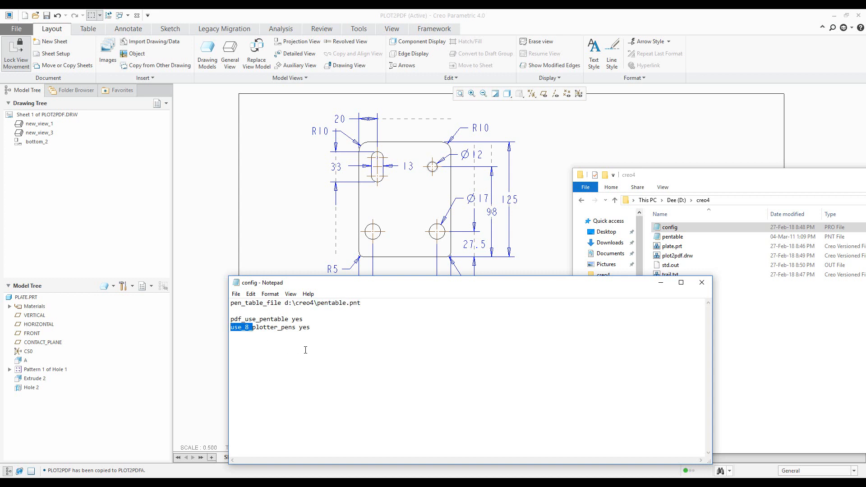
{"action": "mouse_move", "coordinate": [376, 352]}
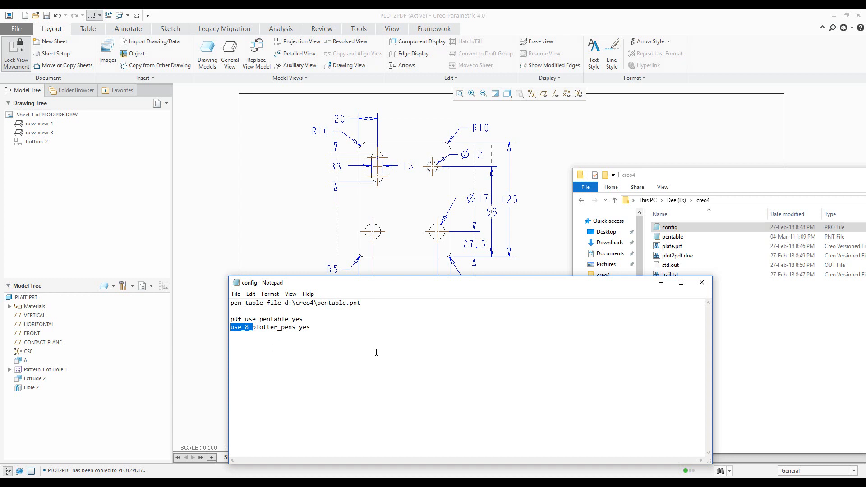
Open the pentable.pnt file from Explorer in Notepad.
{"action": "left_click", "coordinate": [672, 236]}
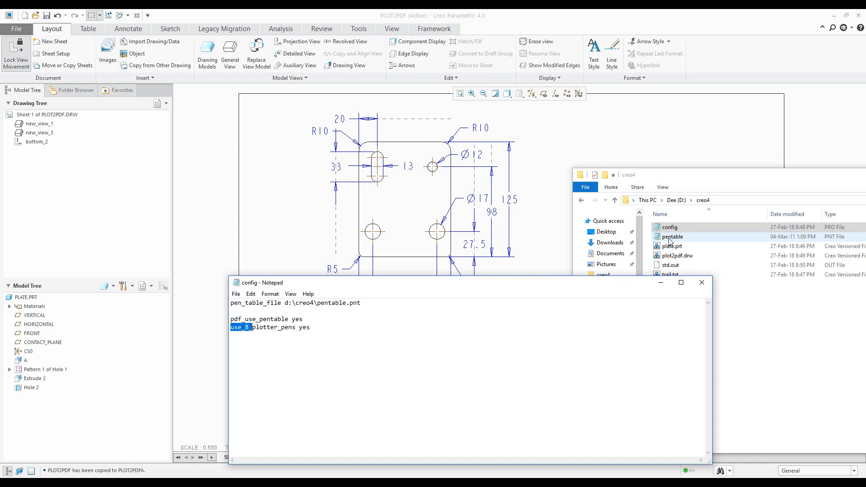
{"action": "double_click", "coordinate": [671, 236]}
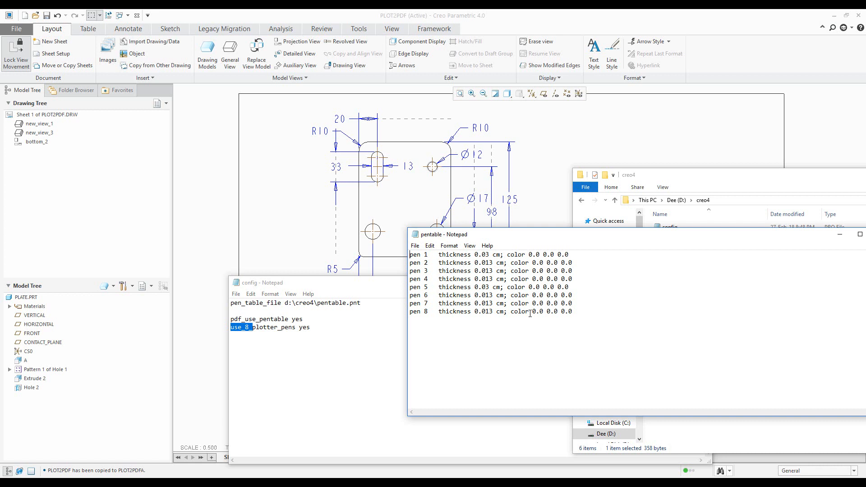
Select a pen thickness and color line in pentable.pnt to review it.
{"action": "left_click_drag", "start_coordinate": [497, 311], "coordinate": [573, 311]}
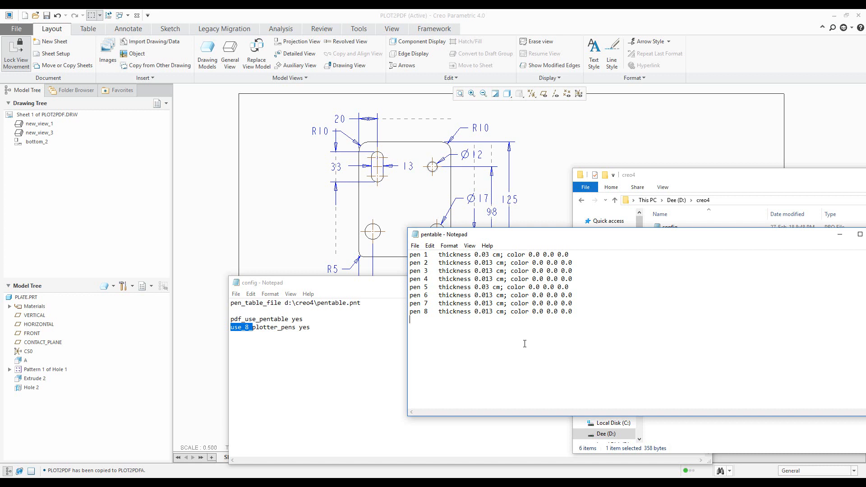
{"action": "mouse_move", "coordinate": [538, 346]}
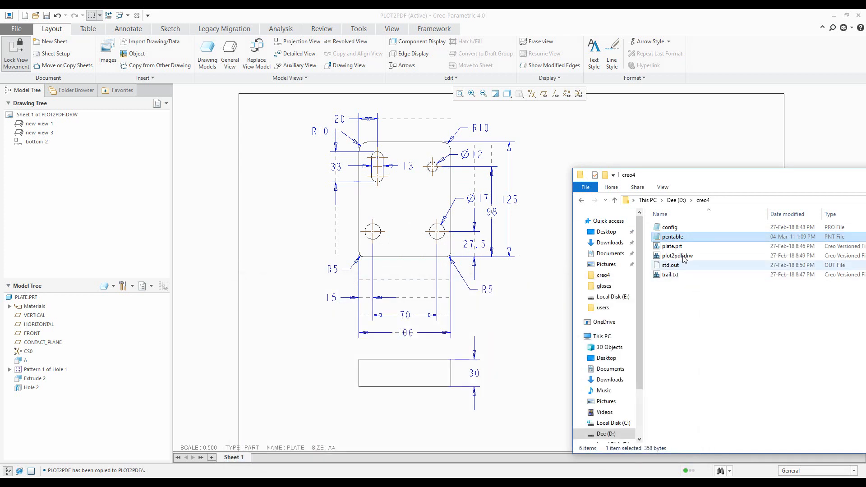
Save a copy of the plate drawing with type PDF (*.pdf) as plot2pdf.
{"action": "left_click", "coordinate": [670, 227]}
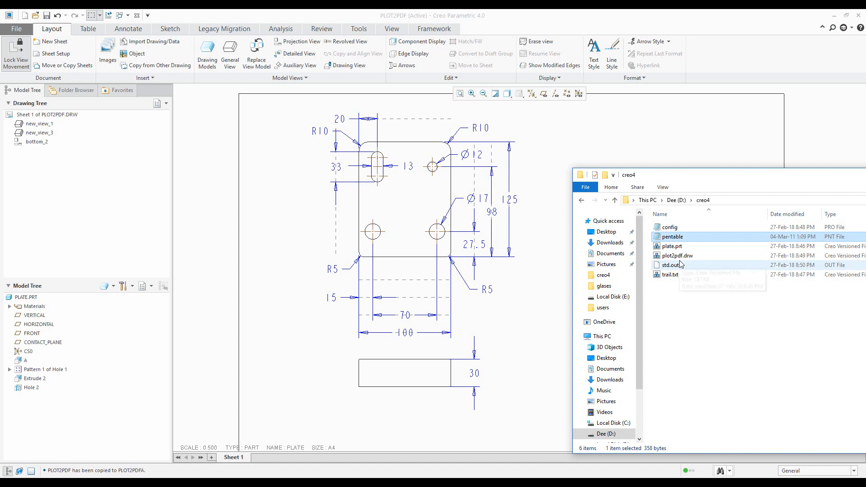
{"action": "mouse_move", "coordinate": [676, 255]}
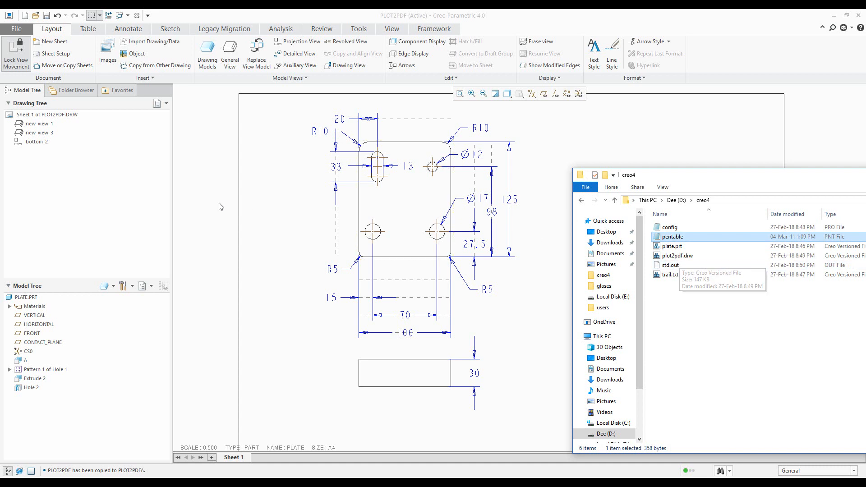
{"action": "left_click", "coordinate": [16, 29]}
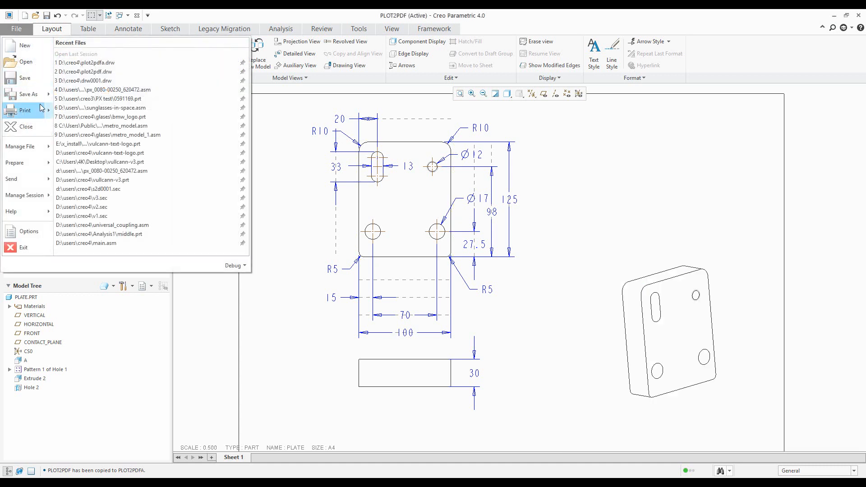
{"action": "left_click", "coordinate": [28, 94]}
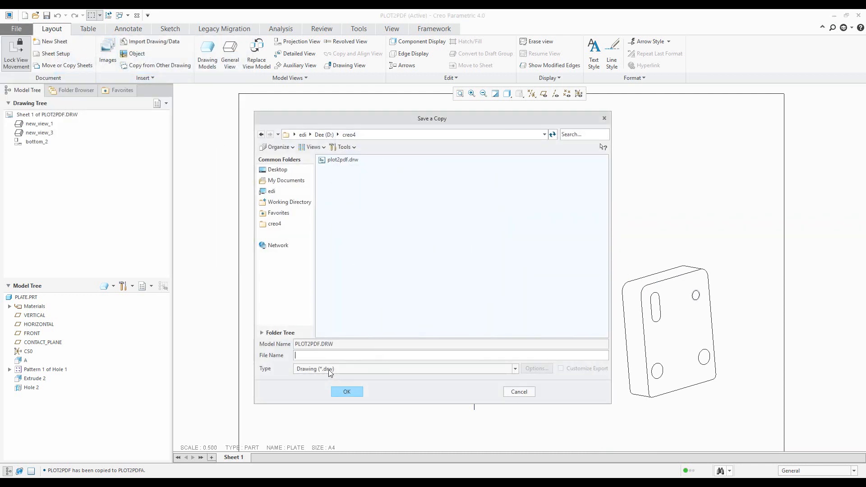
{"action": "left_click", "coordinate": [513, 369]}
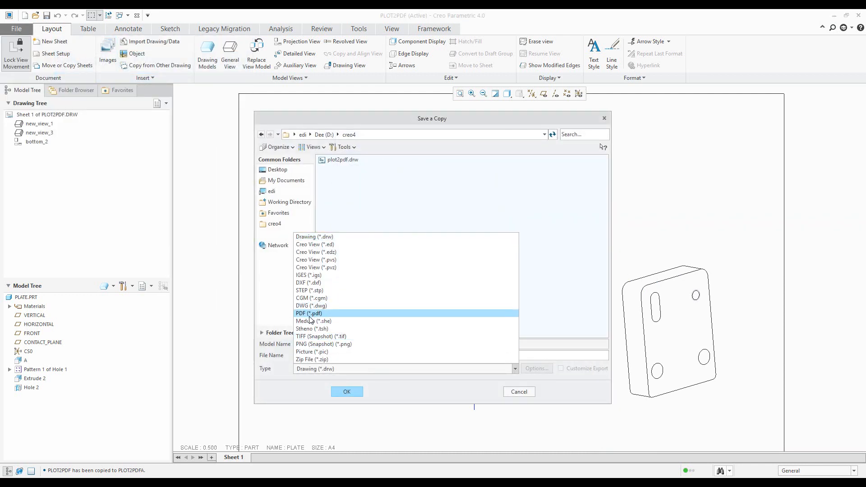
{"action": "left_click", "coordinate": [308, 313]}
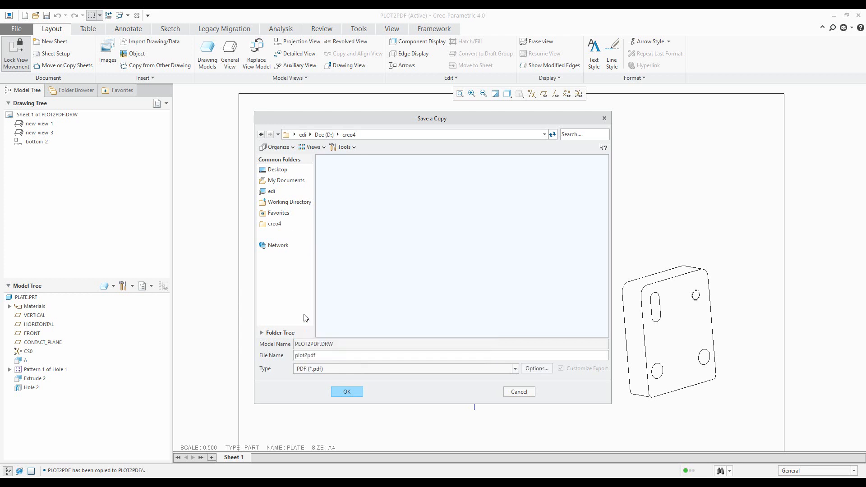
{"action": "left_click", "coordinate": [346, 392]}
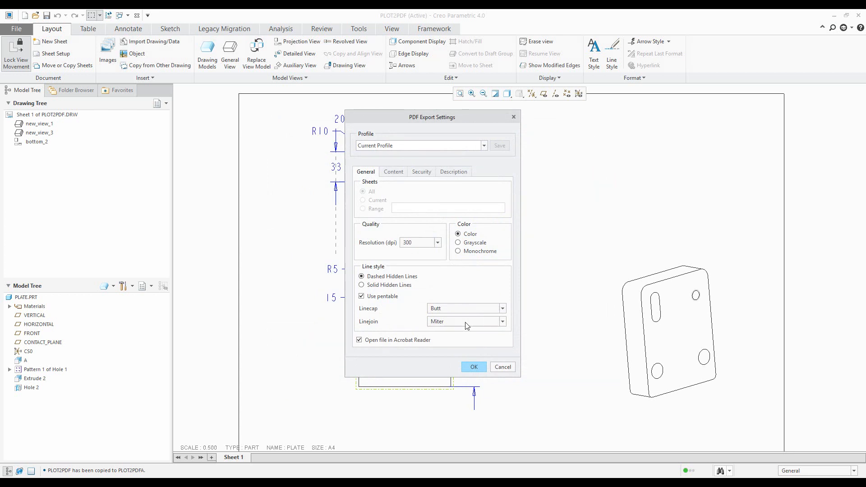
{"action": "mouse_move", "coordinate": [438, 323]}
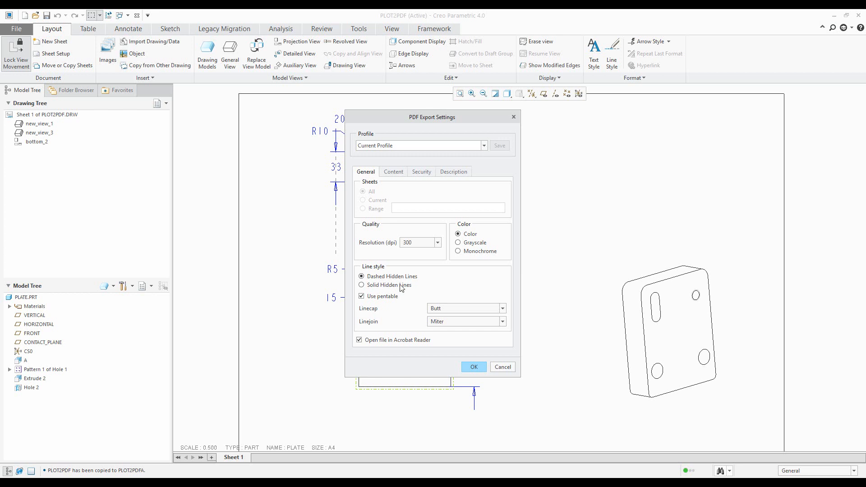
{"action": "mouse_move", "coordinate": [443, 297]}
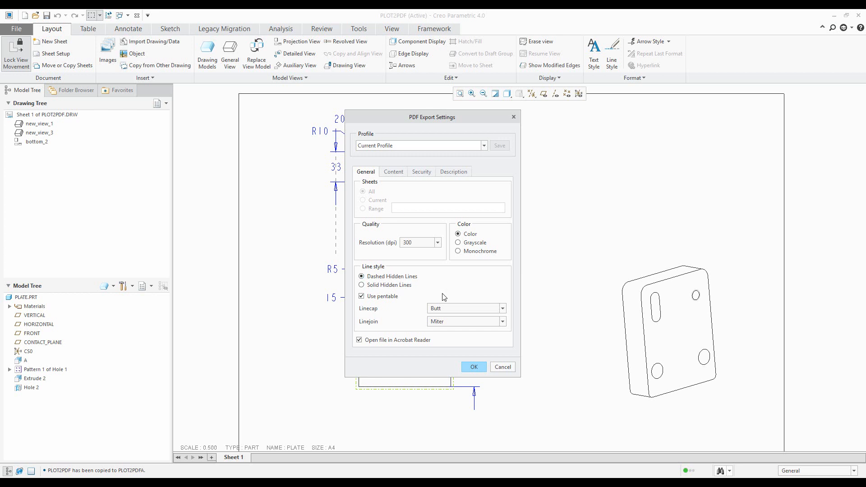
Review the Content settings, keep Use pentable checked and confirm the PDF export.
{"action": "left_click", "coordinate": [394, 171]}
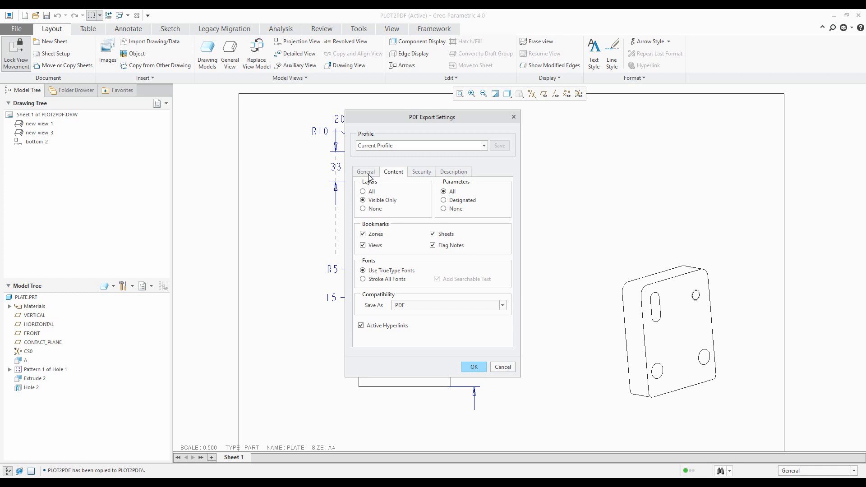
{"action": "left_click", "coordinate": [365, 172]}
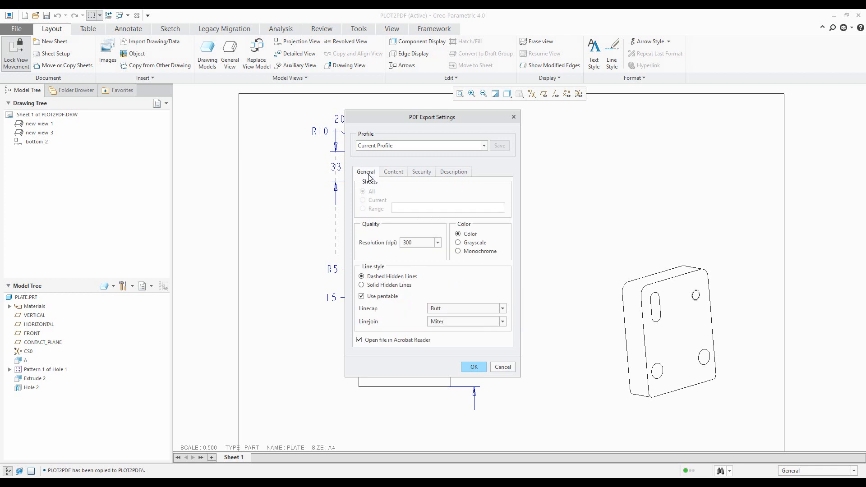
{"action": "mouse_move", "coordinate": [481, 308]}
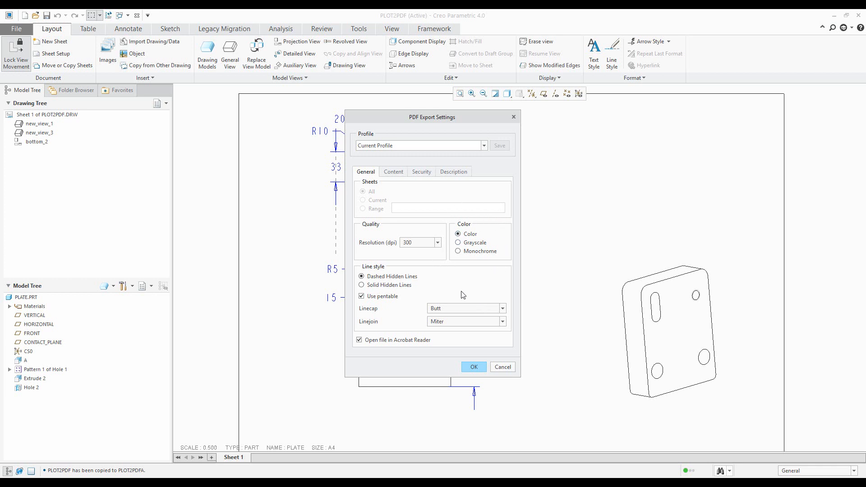
{"action": "left_click", "coordinate": [472, 367]}
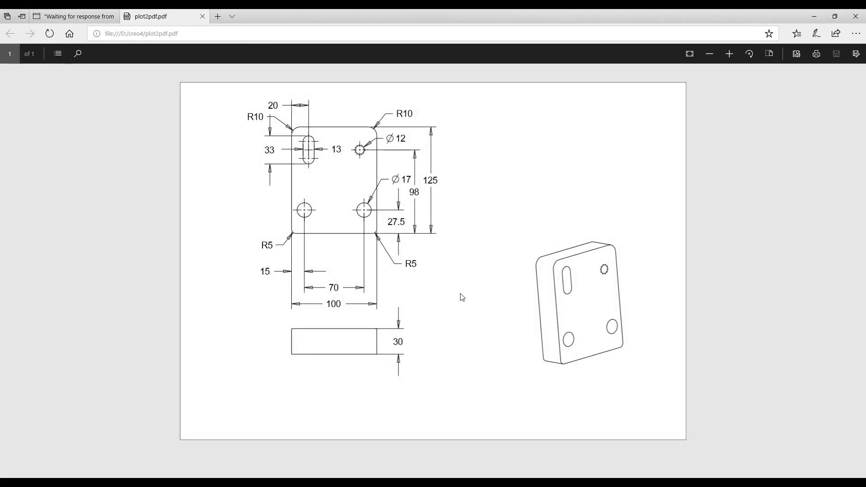